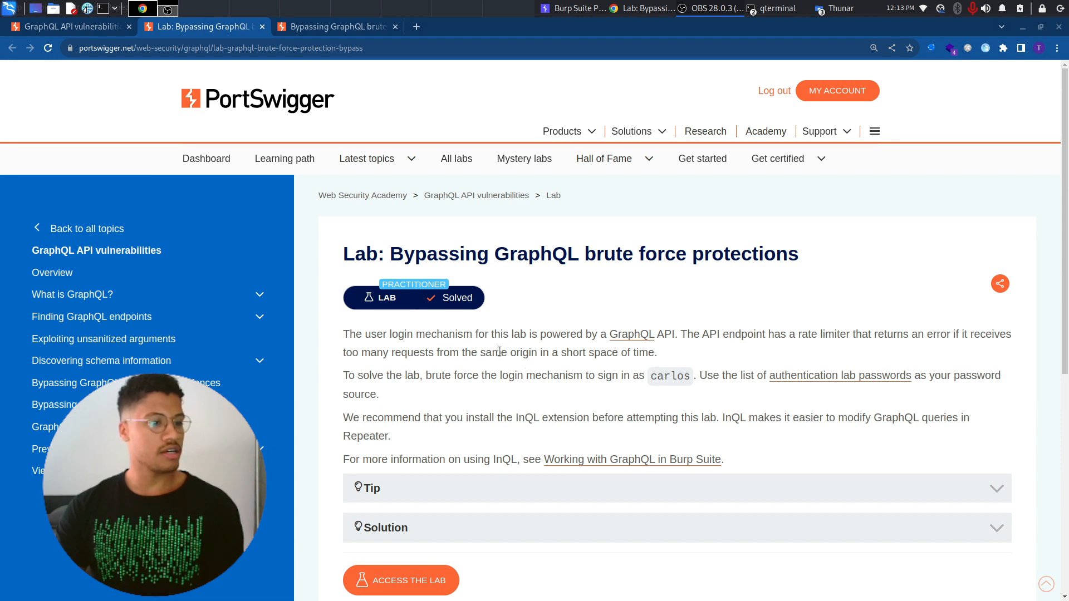
mouse_move(660, 356)
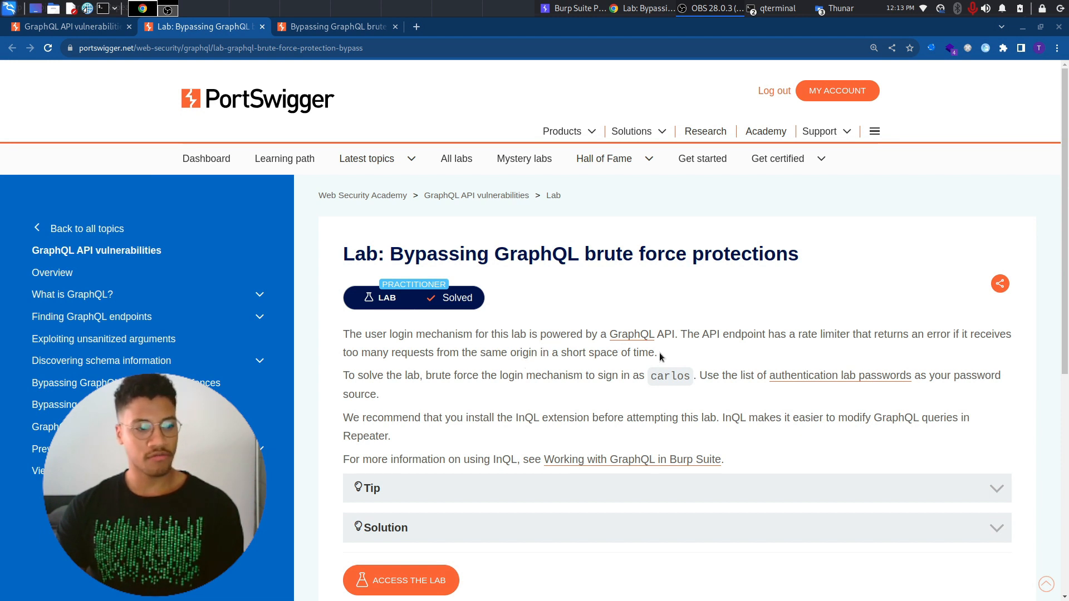
mouse_move(784, 356)
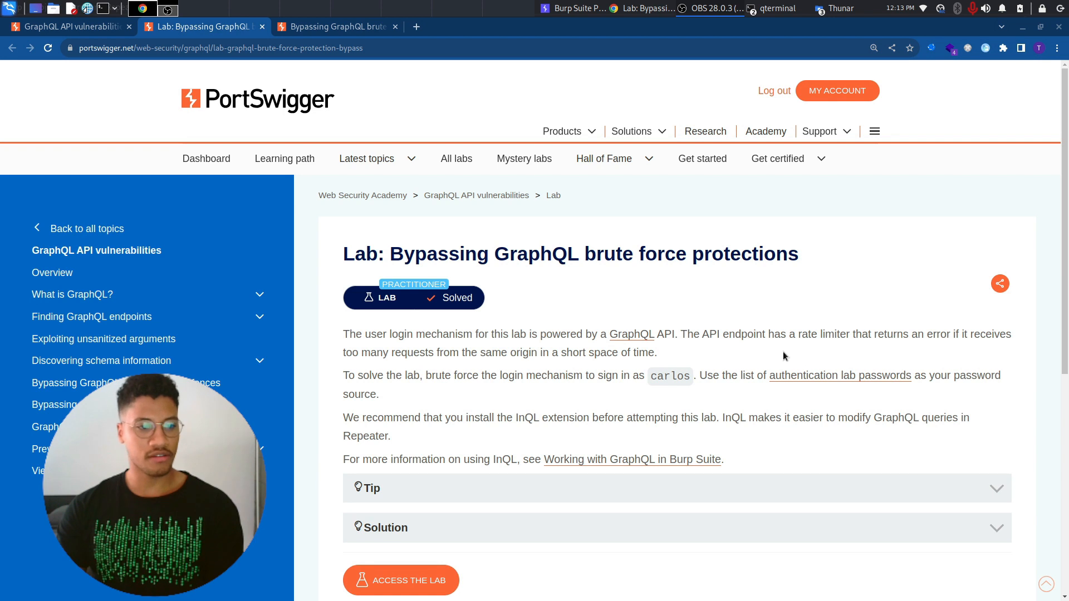
mouse_move(921, 353)
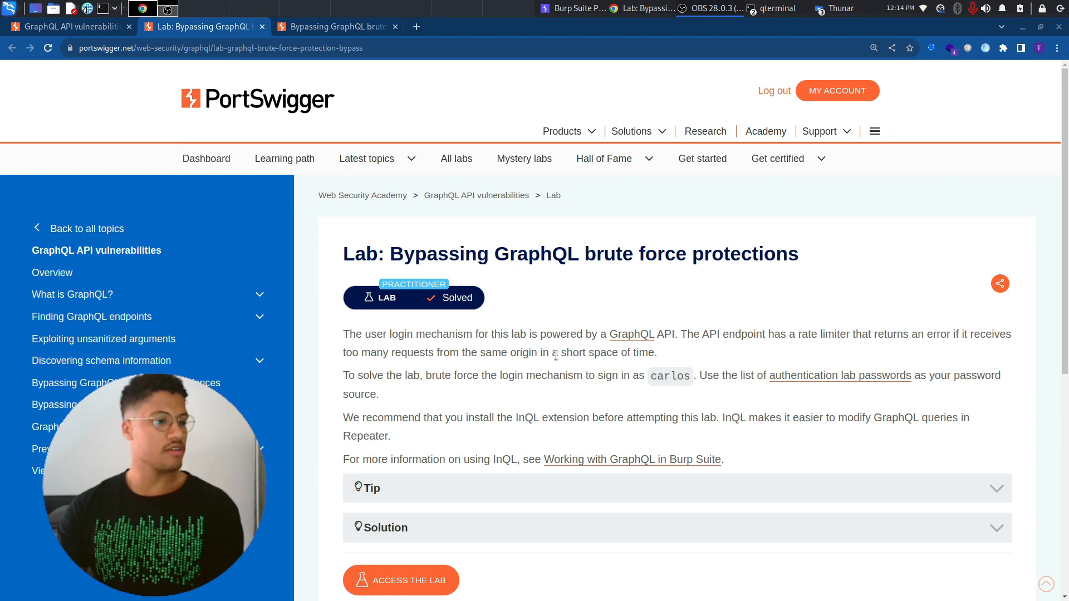
mouse_move(495, 370)
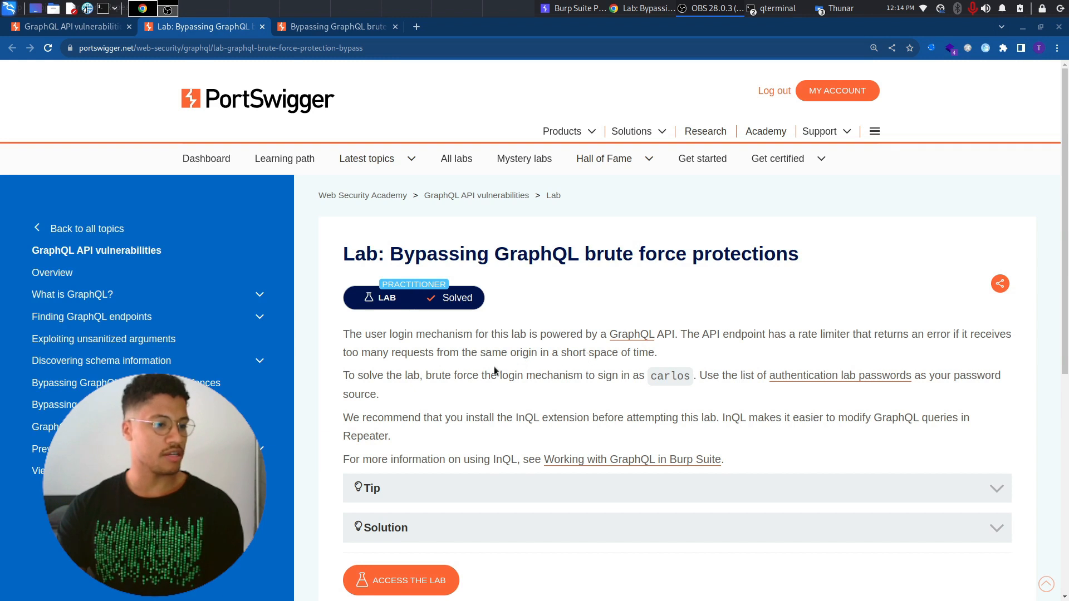
mouse_move(550, 388)
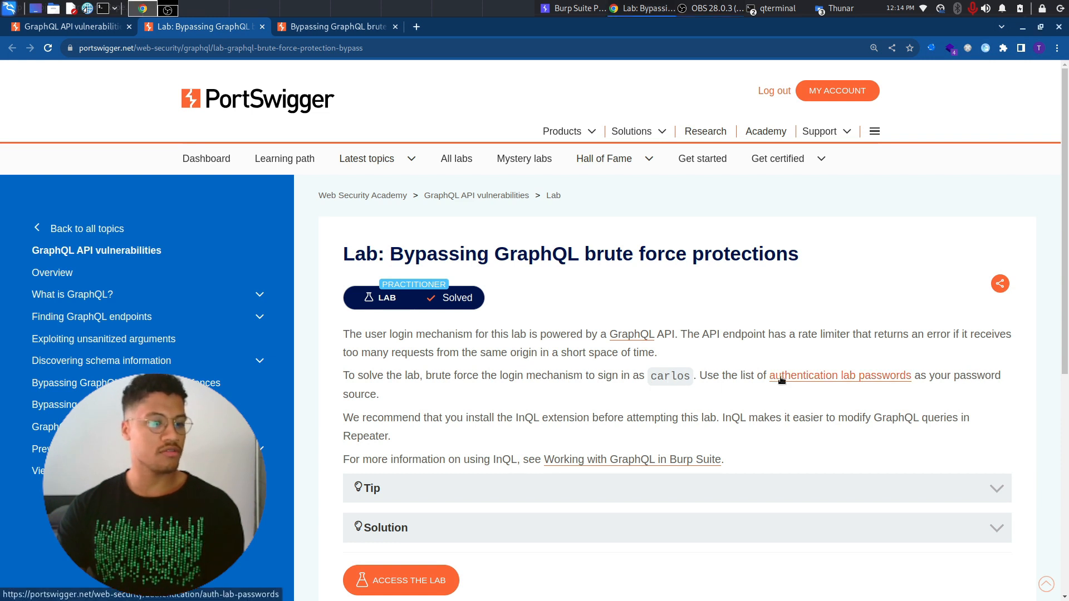
View the authentication lab password list, return to the lab's Tip script, then reach the lab login page
click(840, 375)
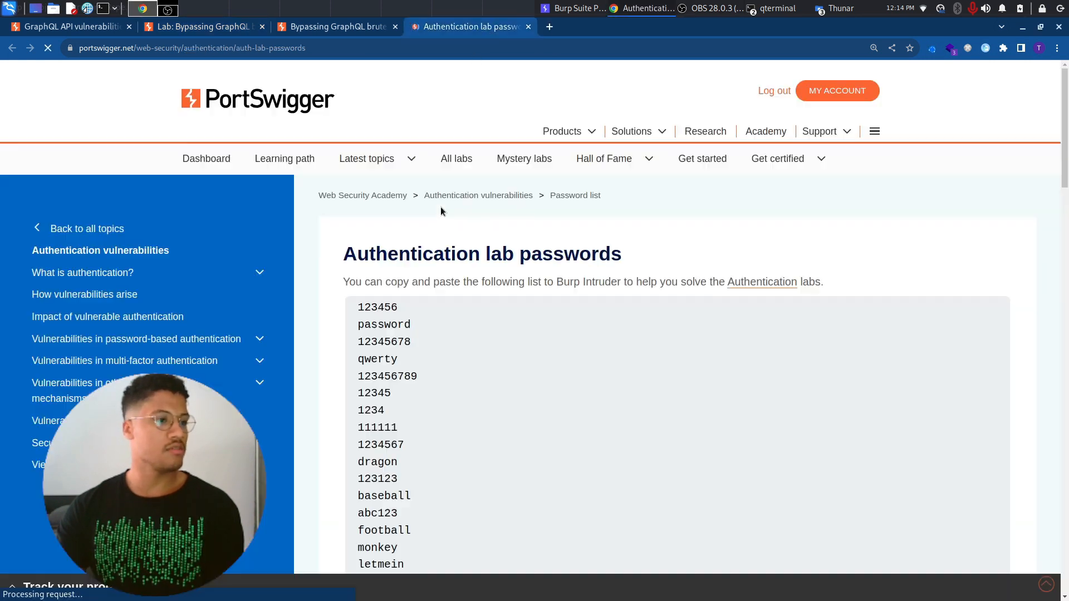
scroll(down, 3)
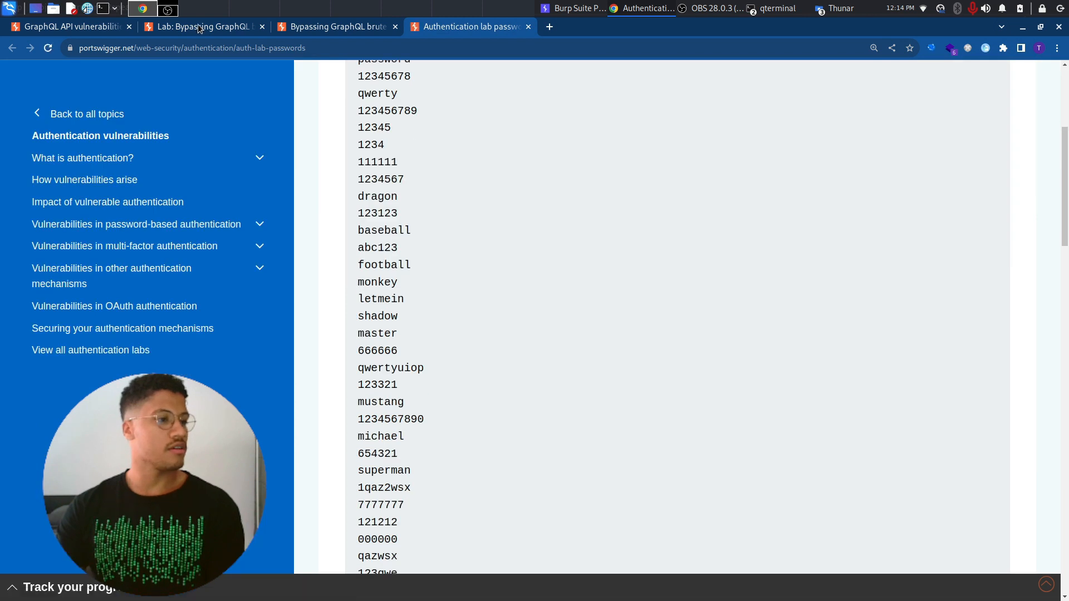
click(201, 27)
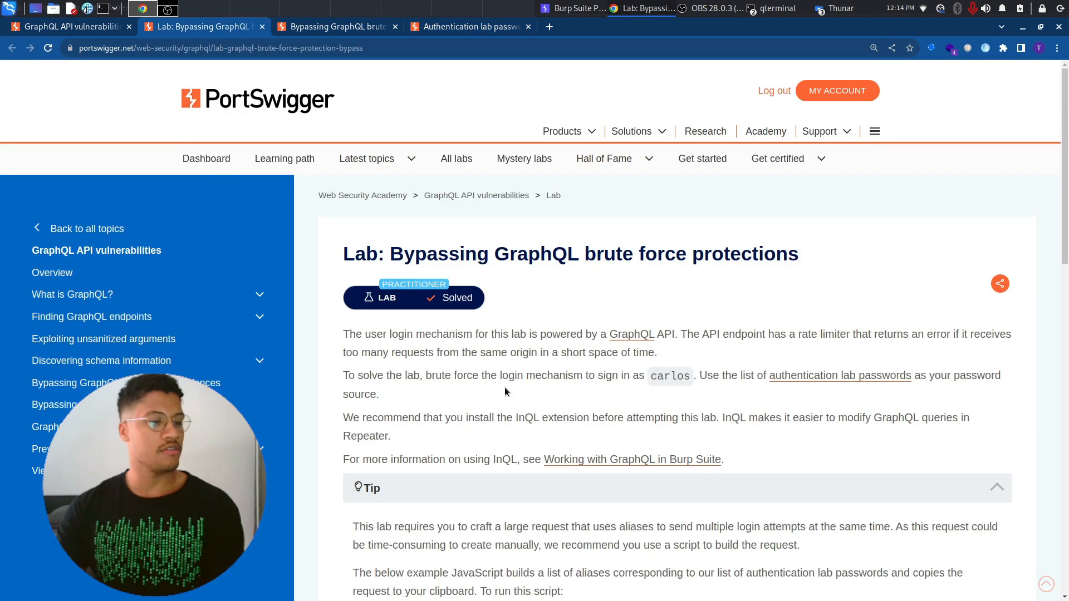
scroll(down, 3)
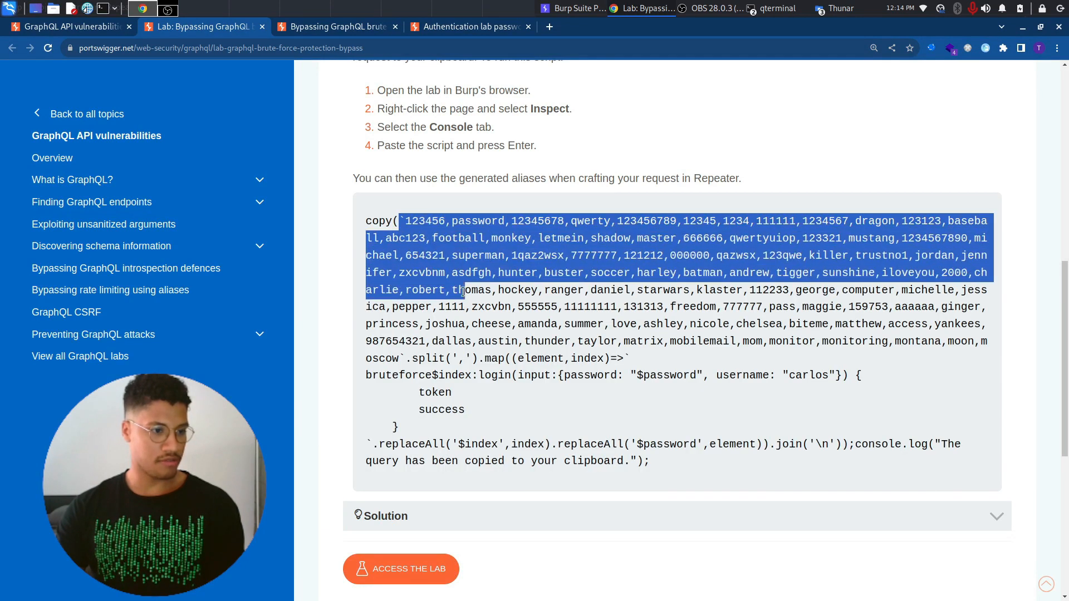
click(521, 375)
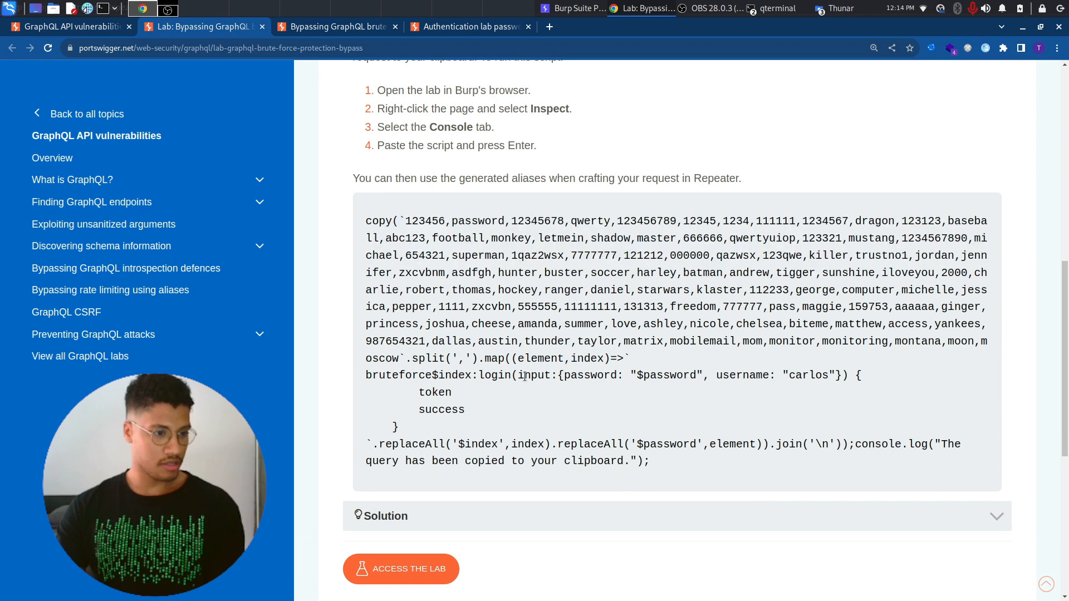
mouse_move(546, 358)
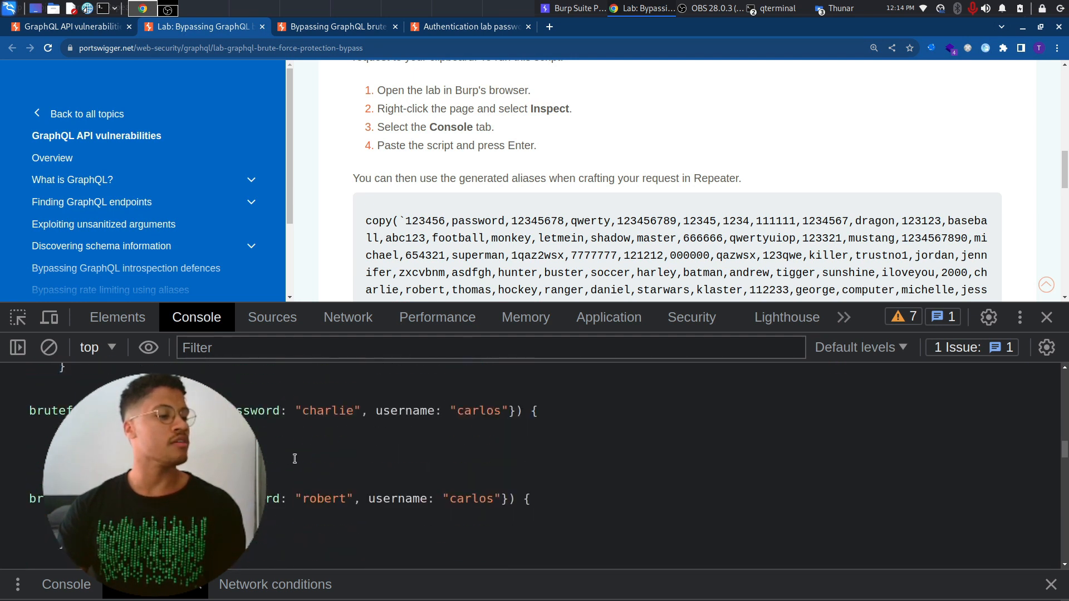
click(334, 27)
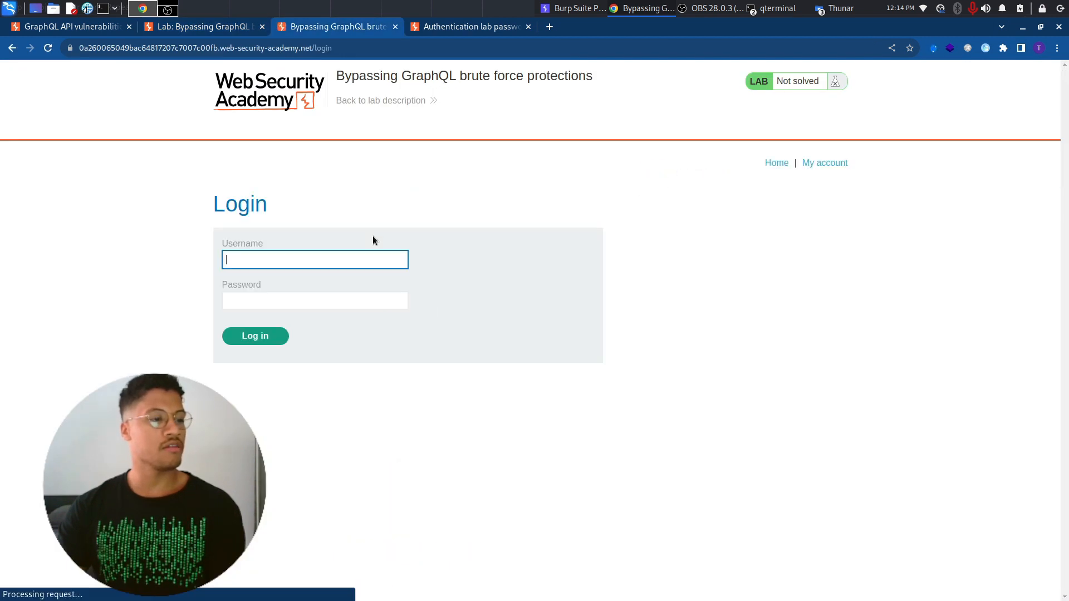
Submit a test login with username 'test' so its GraphQL request is captured in Burp
text(test)
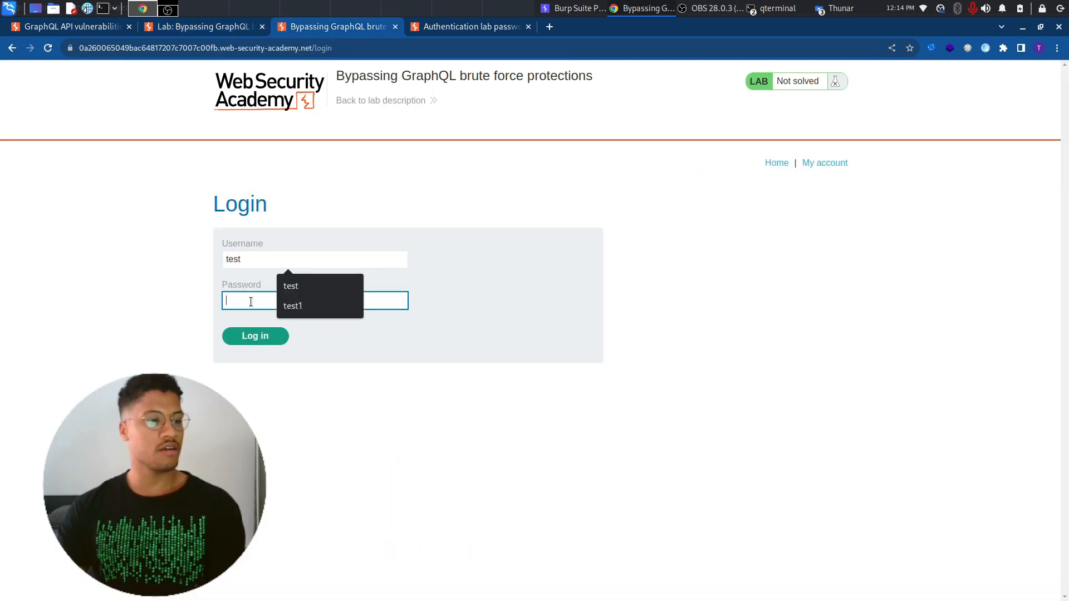
click(255, 335)
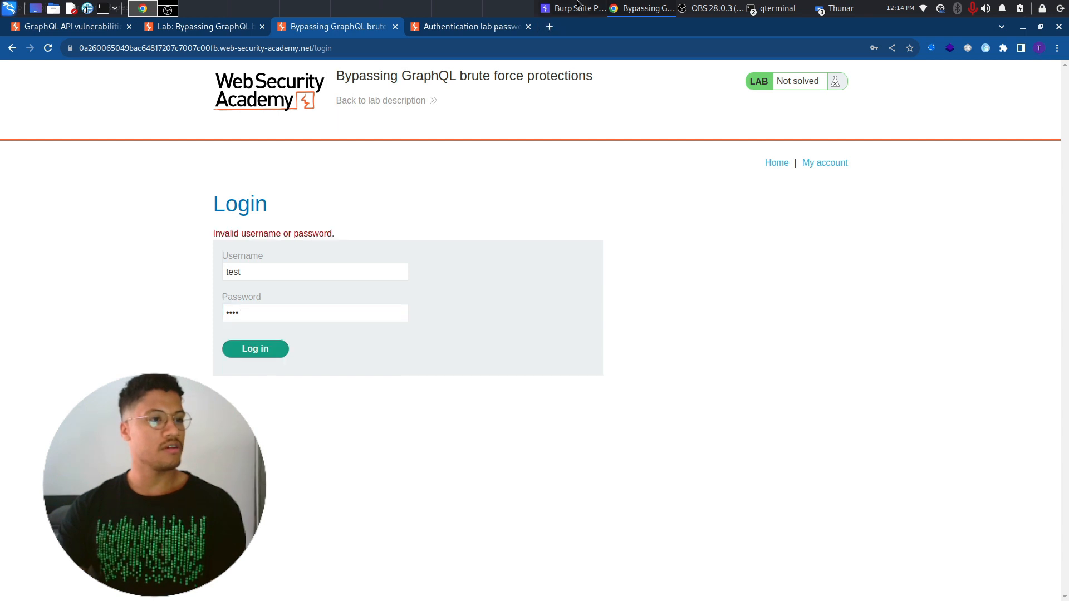
click(575, 8)
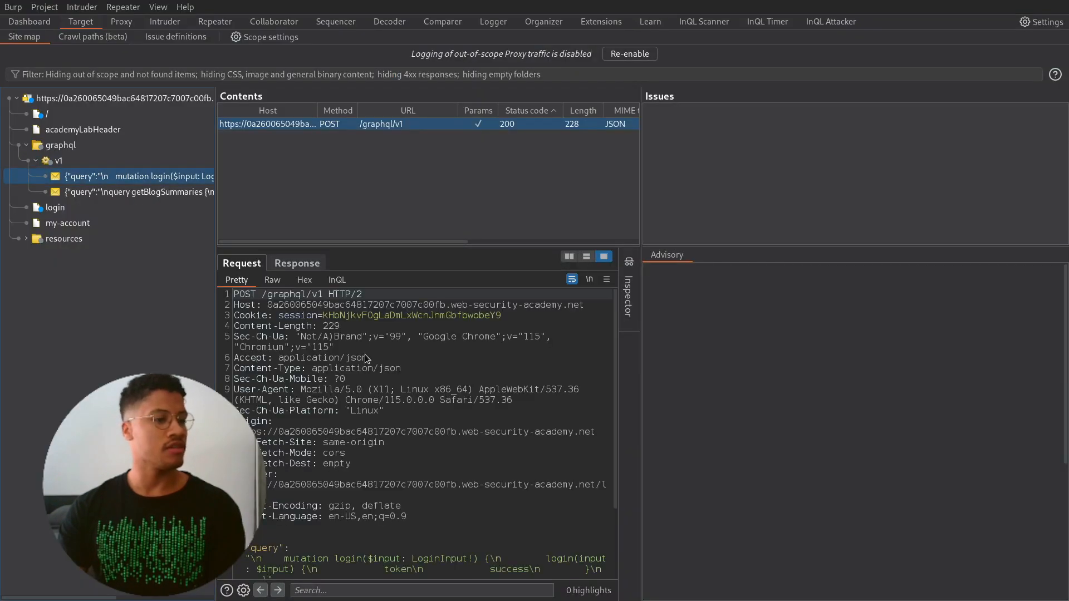
Send the /graphql/v1 login request to Repeater and send it twice until rate-limited
right_click(365, 359)
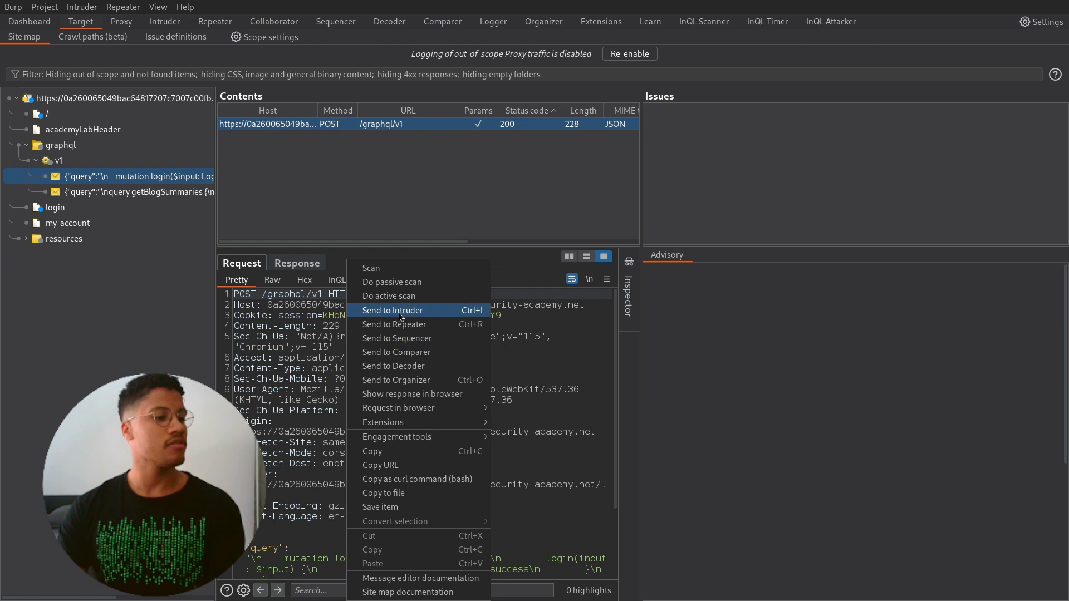
click(394, 324)
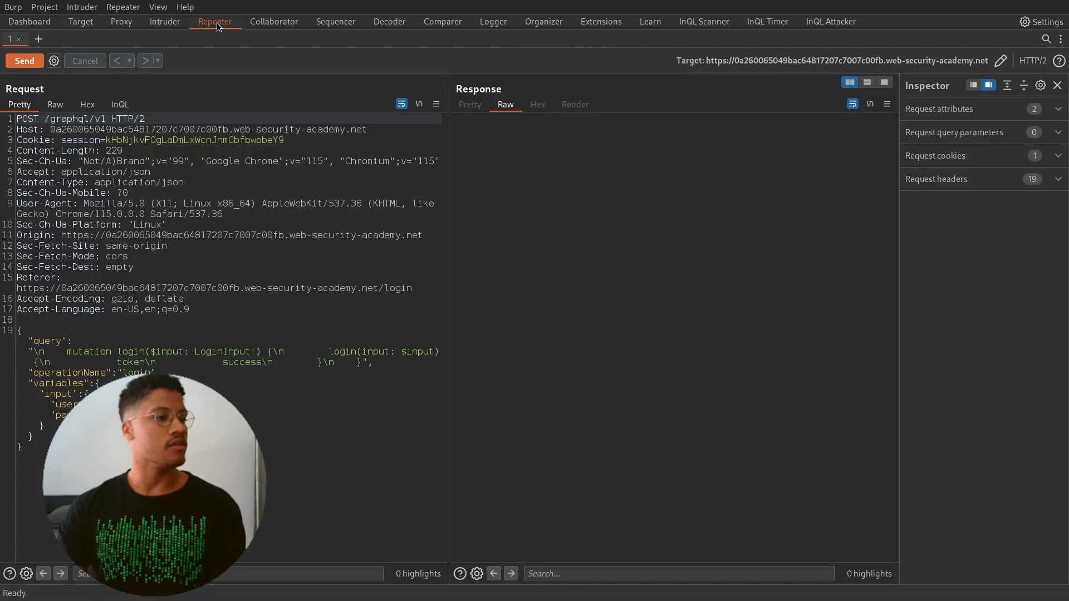
click(24, 60)
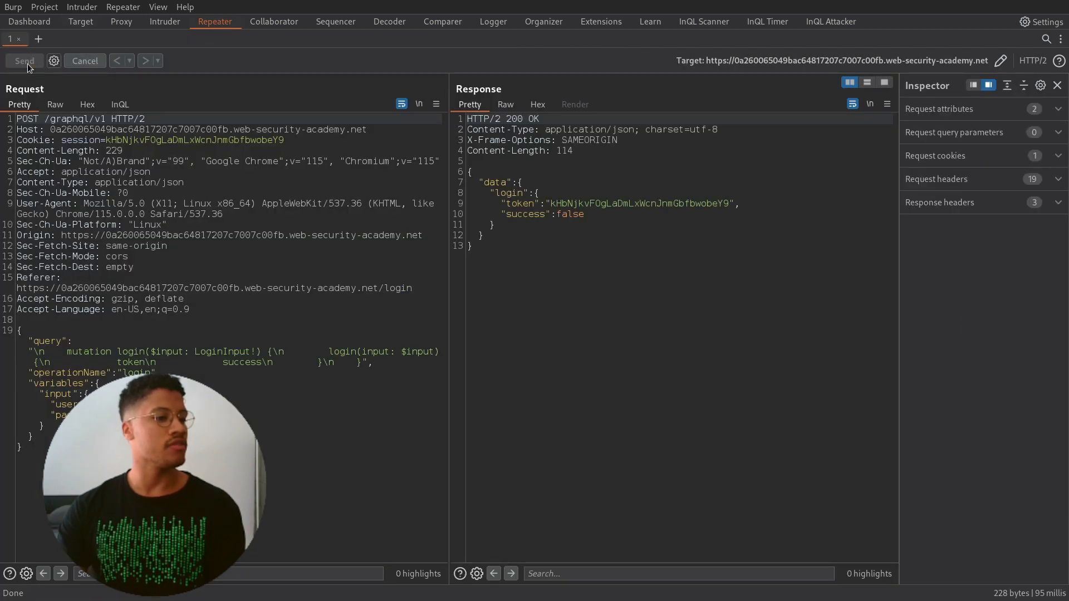
click(24, 60)
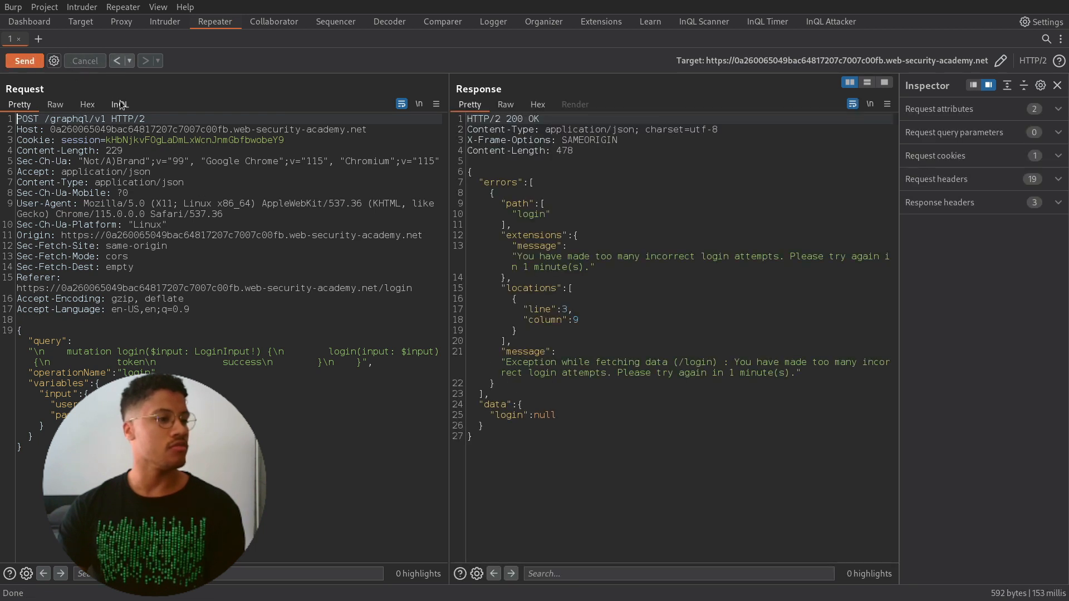
click(119, 104)
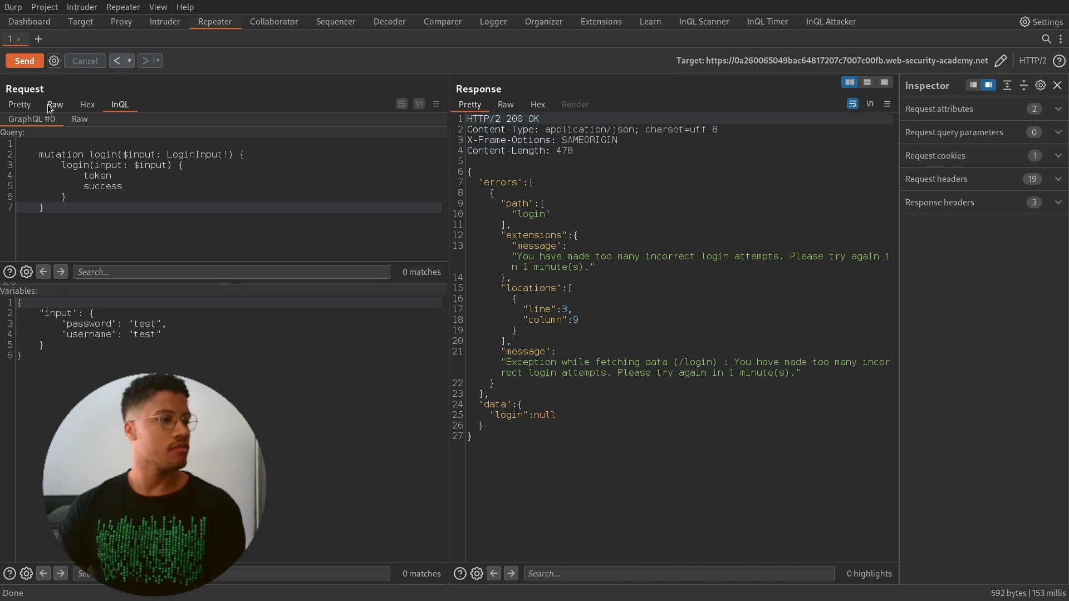
click(55, 104)
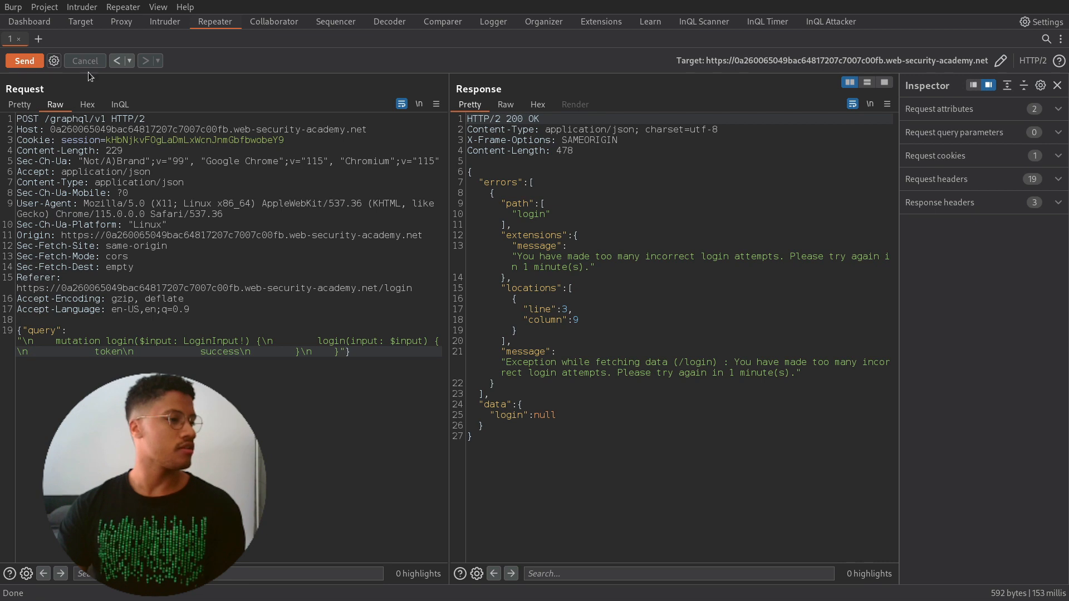
Replace the login block in InQL with the bruteforce0–99 aliased carlos mutations and send them
click(119, 104)
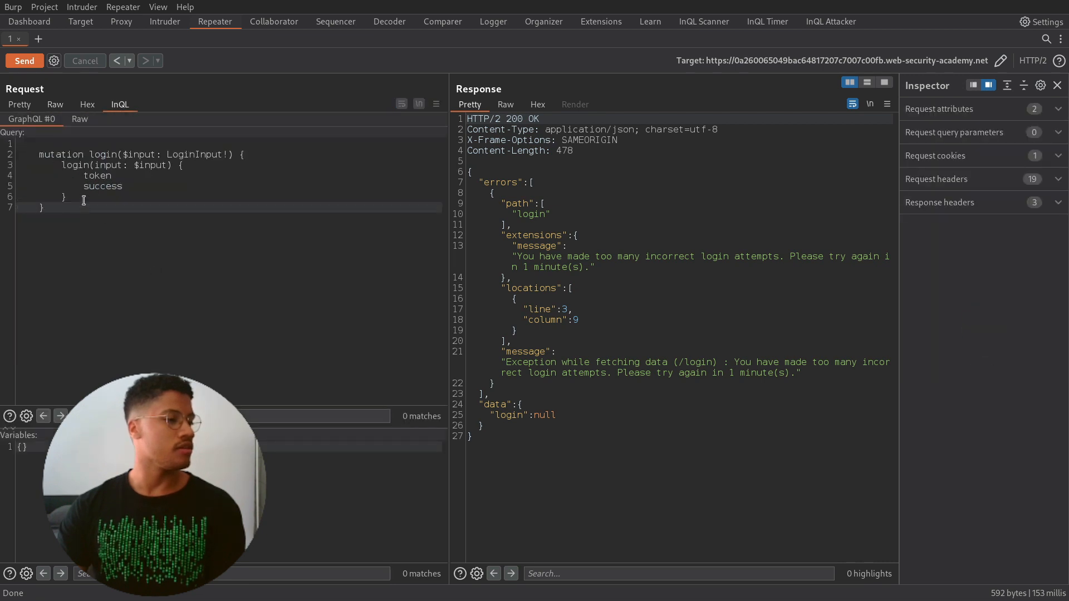
drag(63, 164, 63, 197)
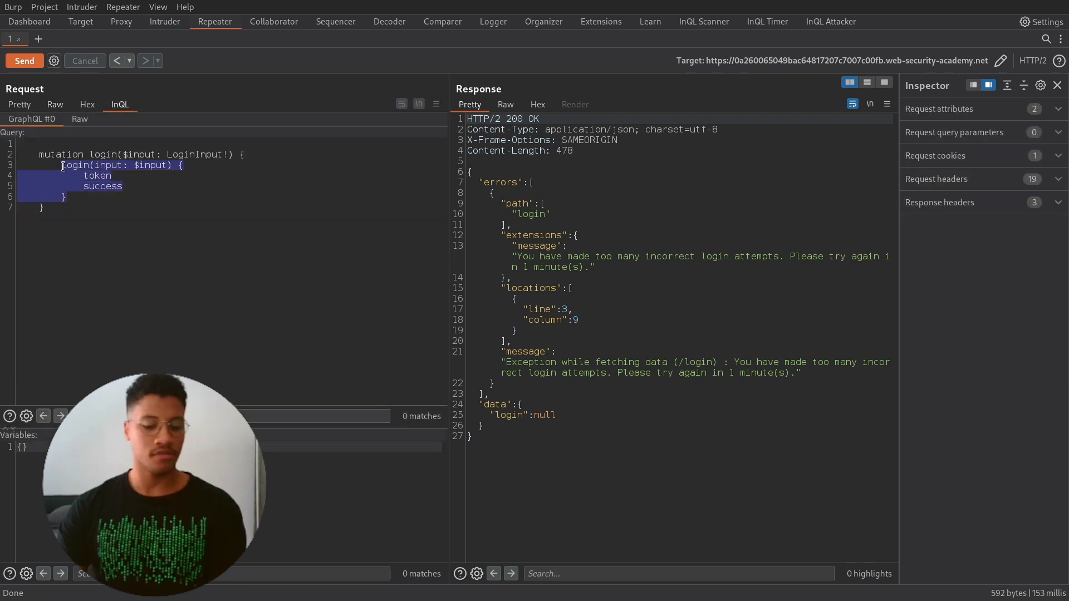
scroll(down, 3)
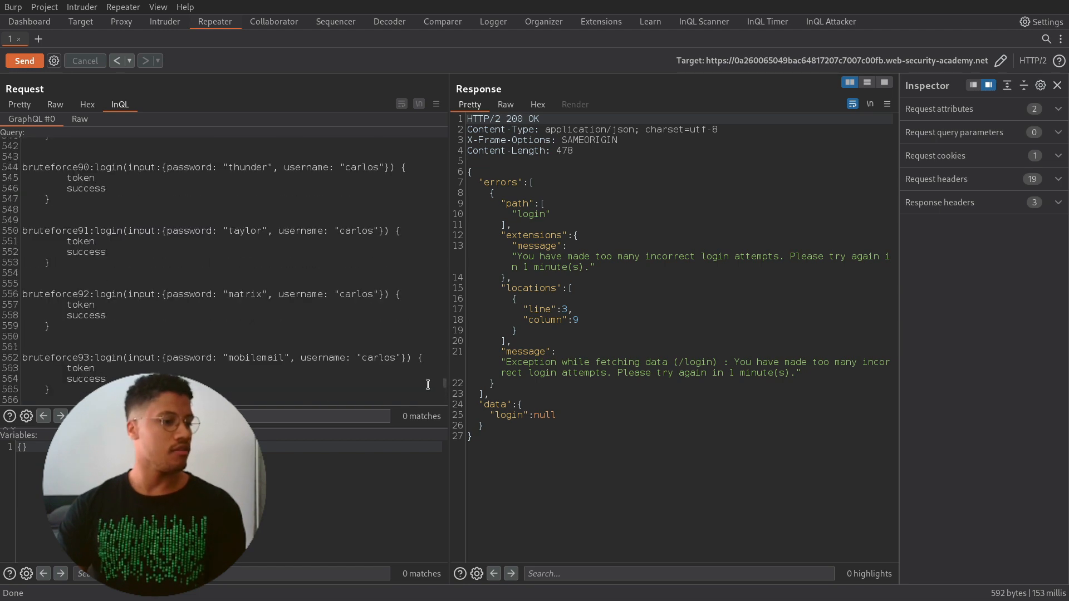
scroll(up, 3)
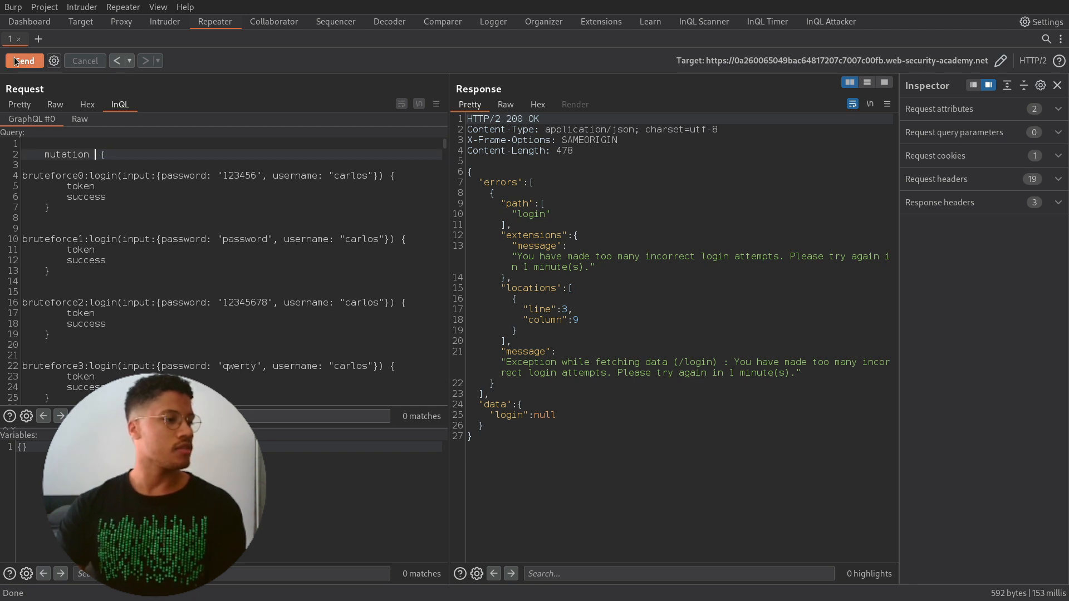
click(24, 61)
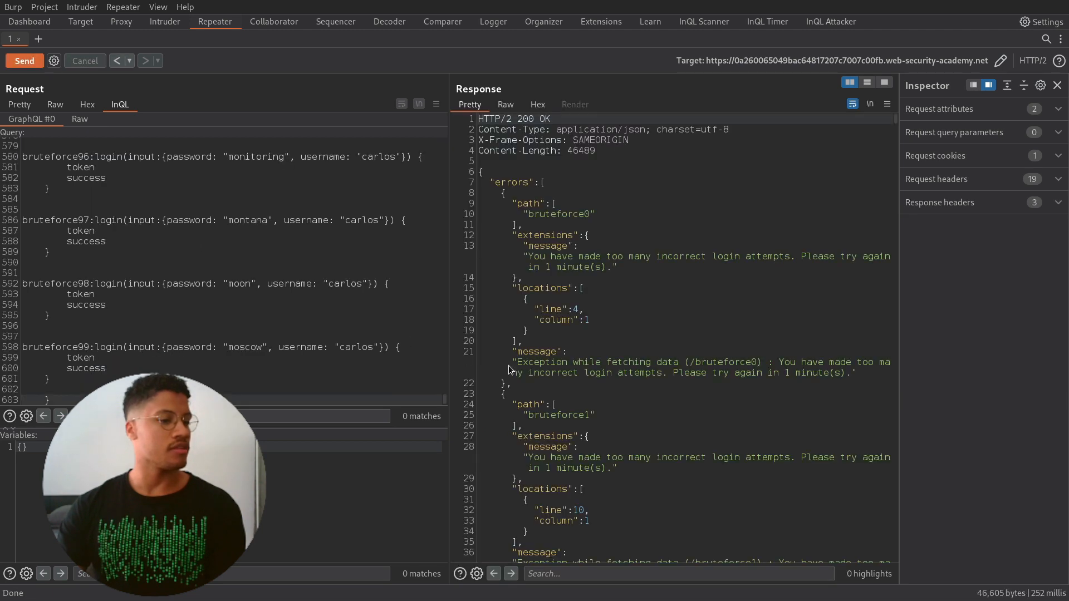
Resend the aliased batch from the Raw view and review the per-alias lockout errors
scroll(down, 3)
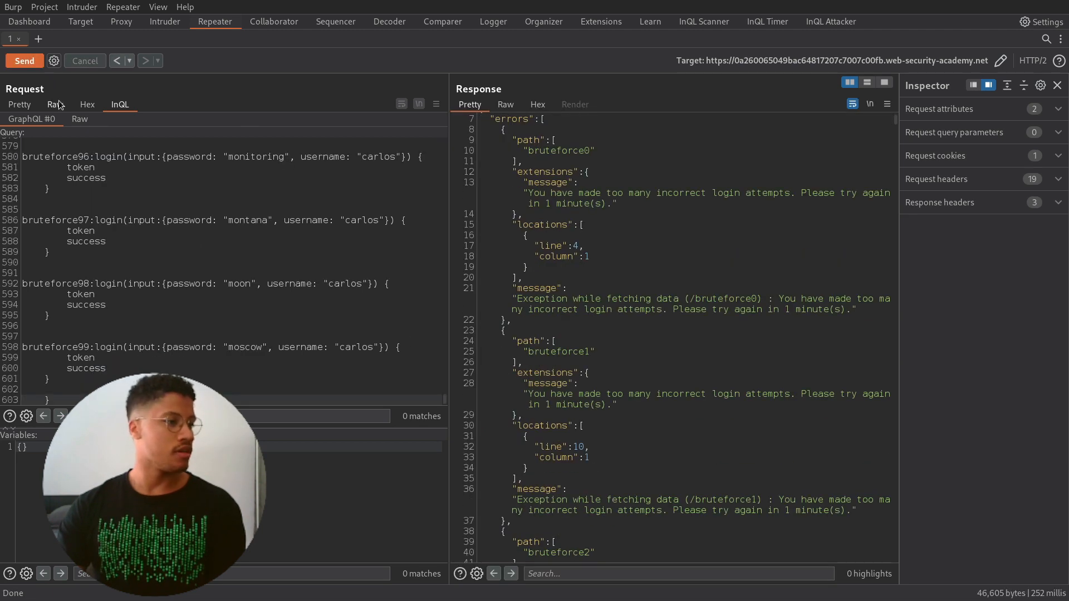
click(55, 104)
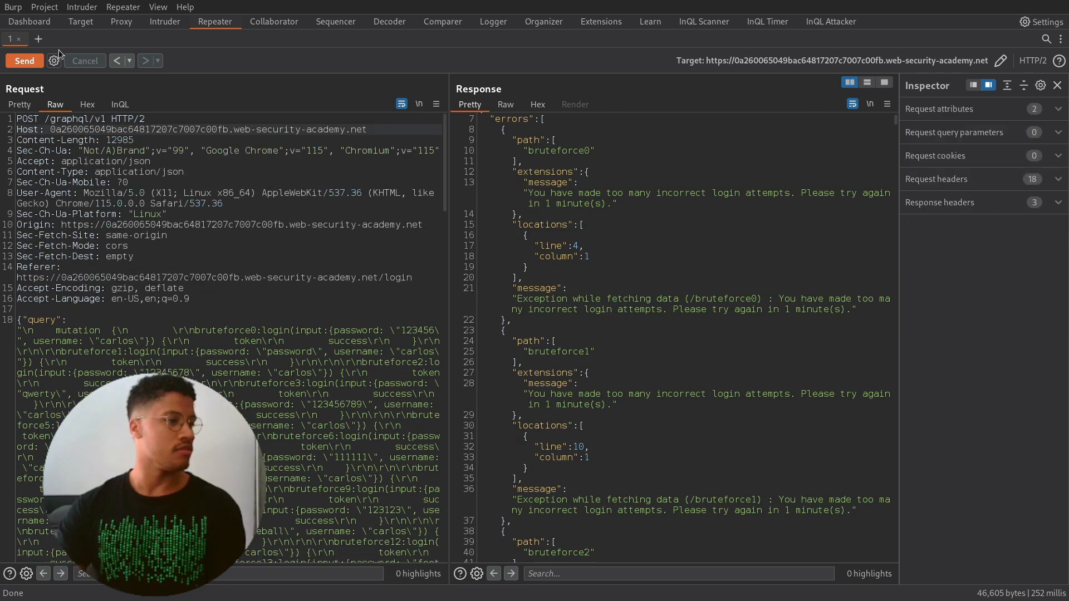
click(24, 61)
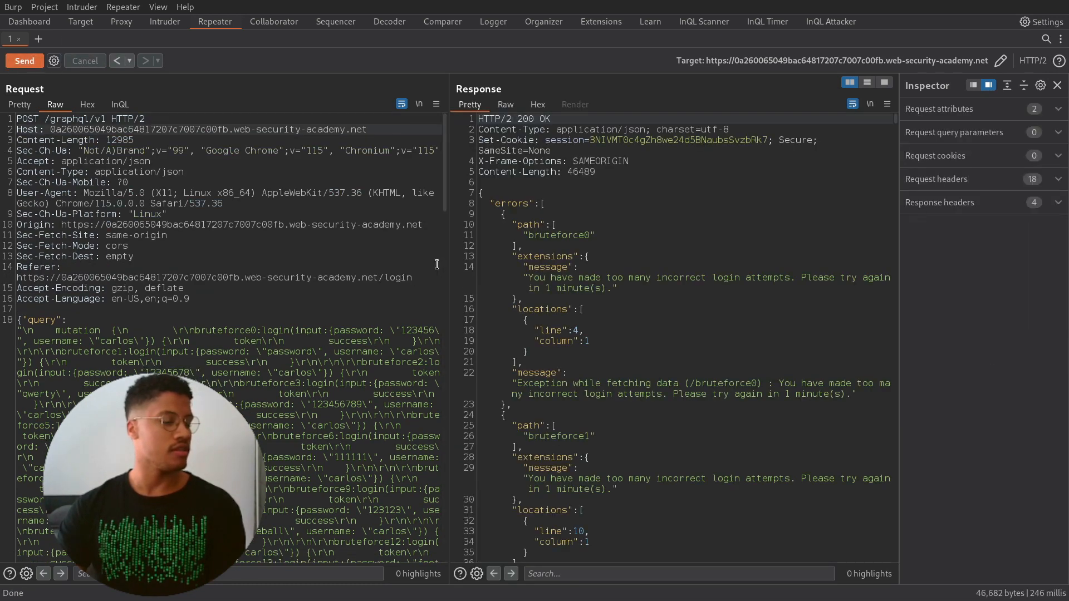
scroll(down, 3)
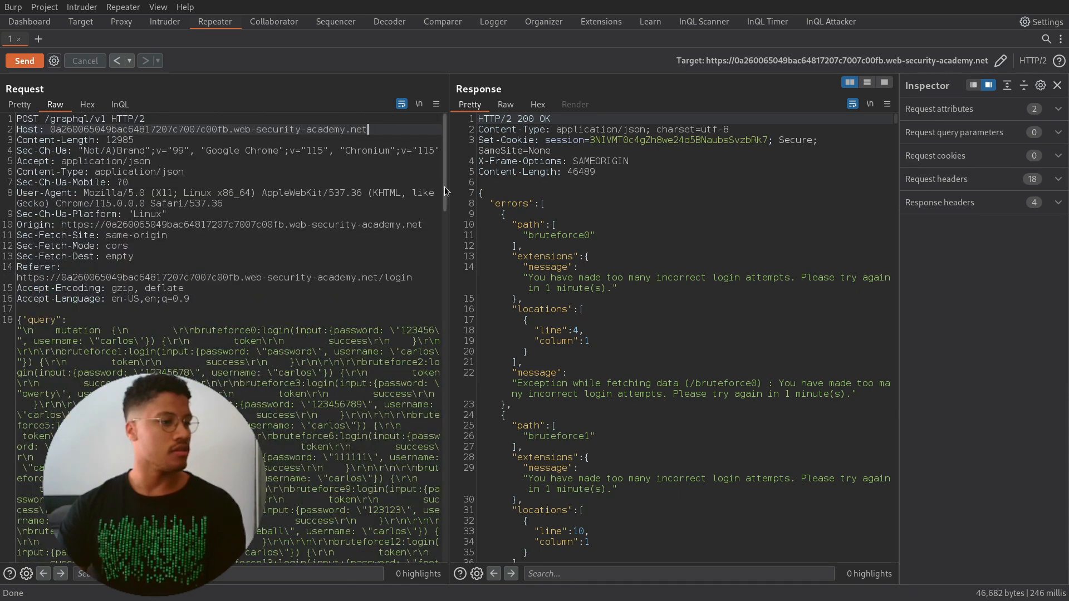
scroll(down, 3)
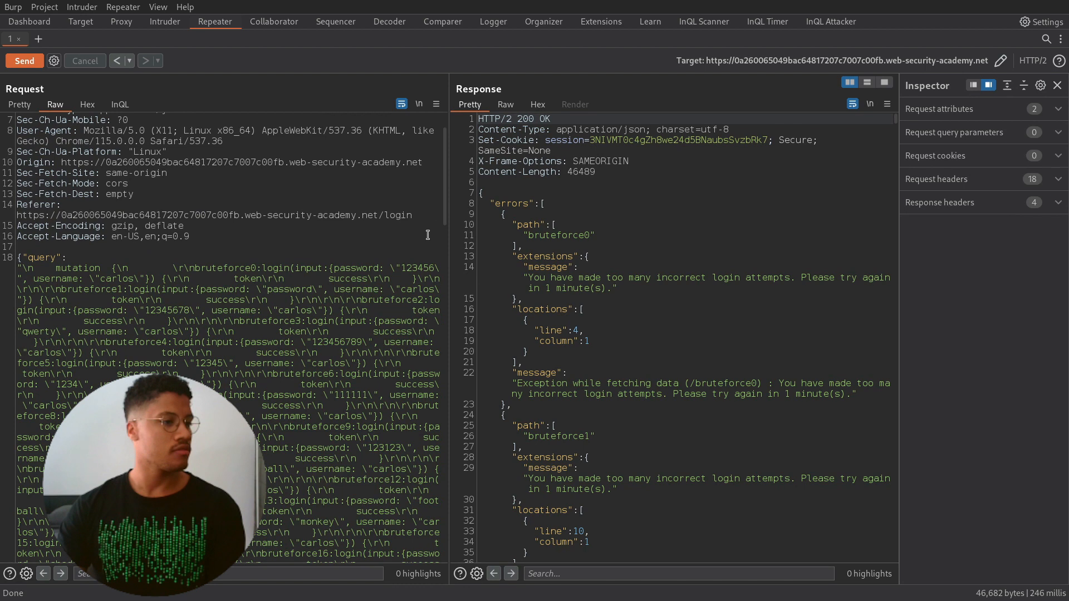
scroll(up, 3)
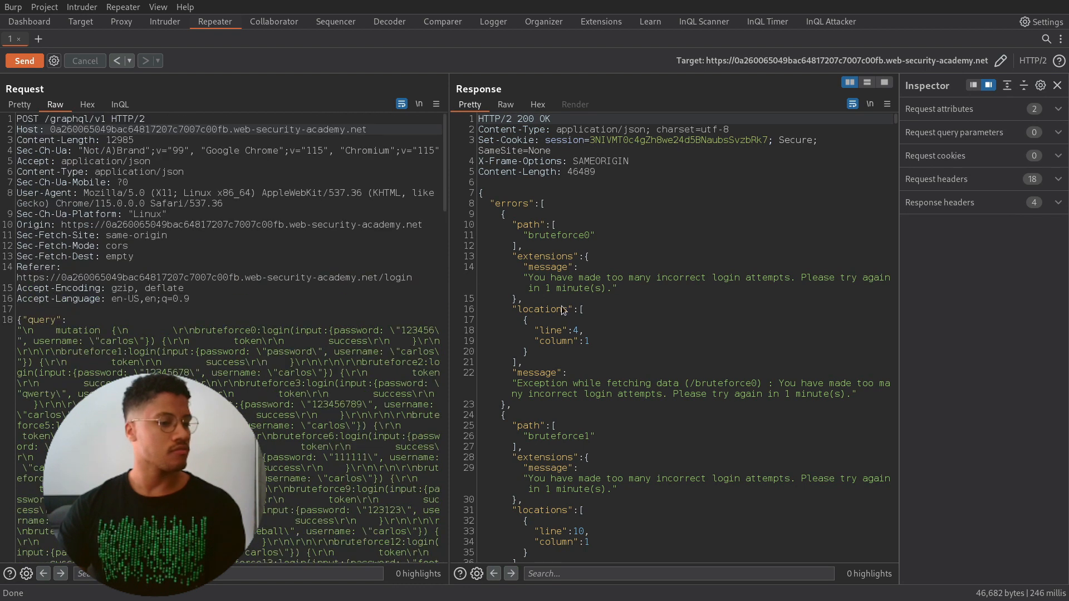
scroll(down, 3)
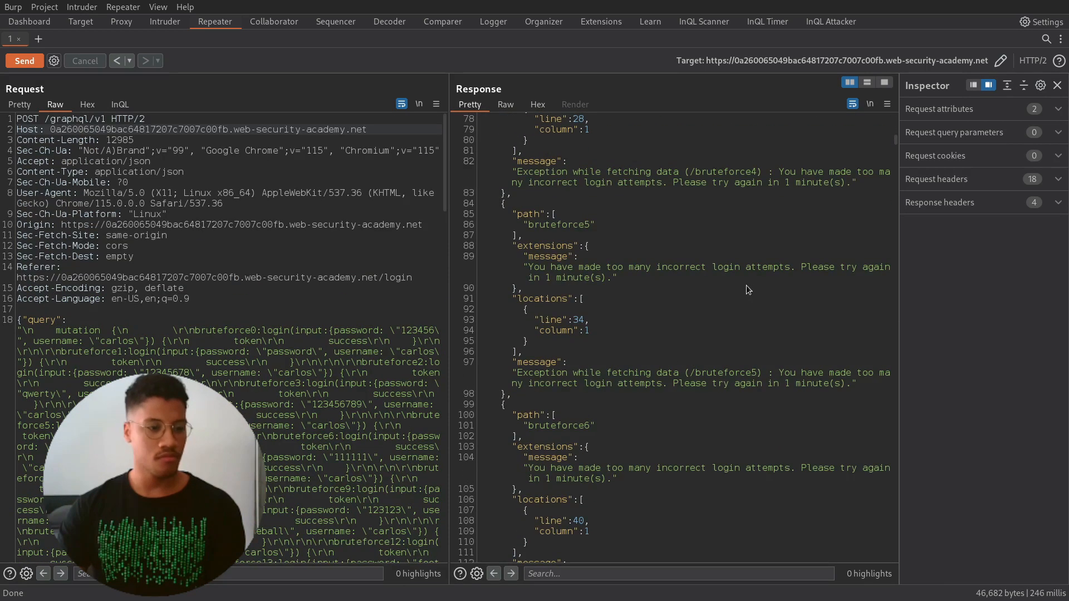
click(119, 104)
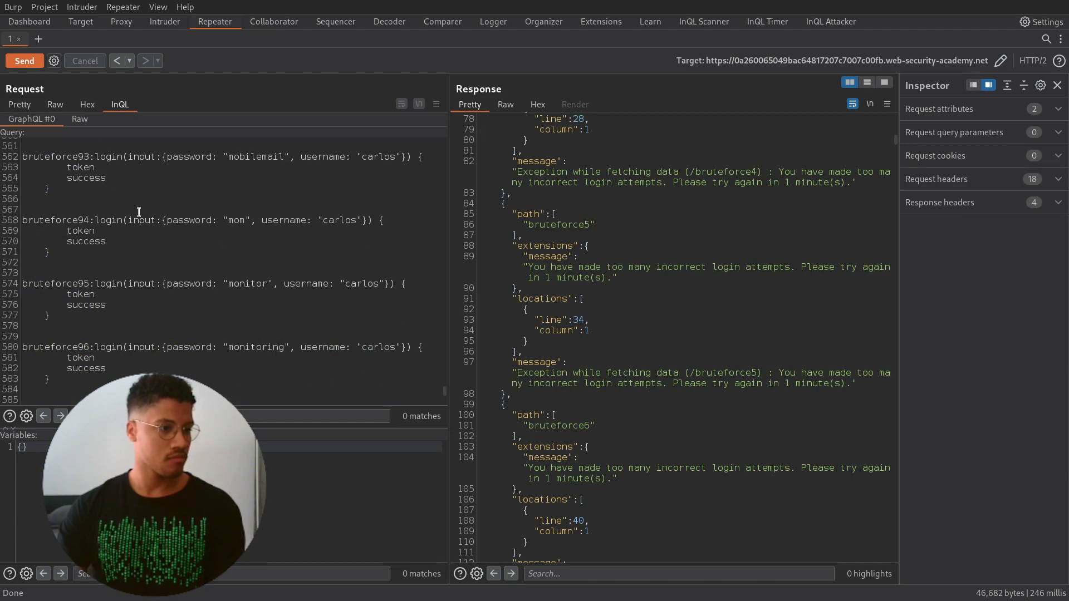
scroll(up, 3)
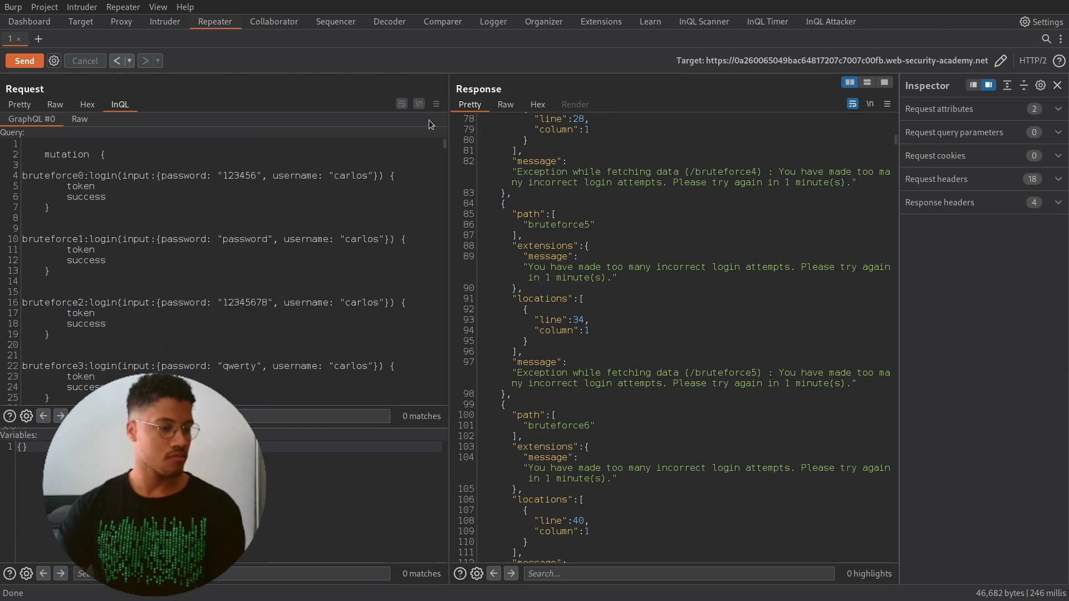
Resend the carlos alias batch and search the response for a 'true' success value
click(23, 61)
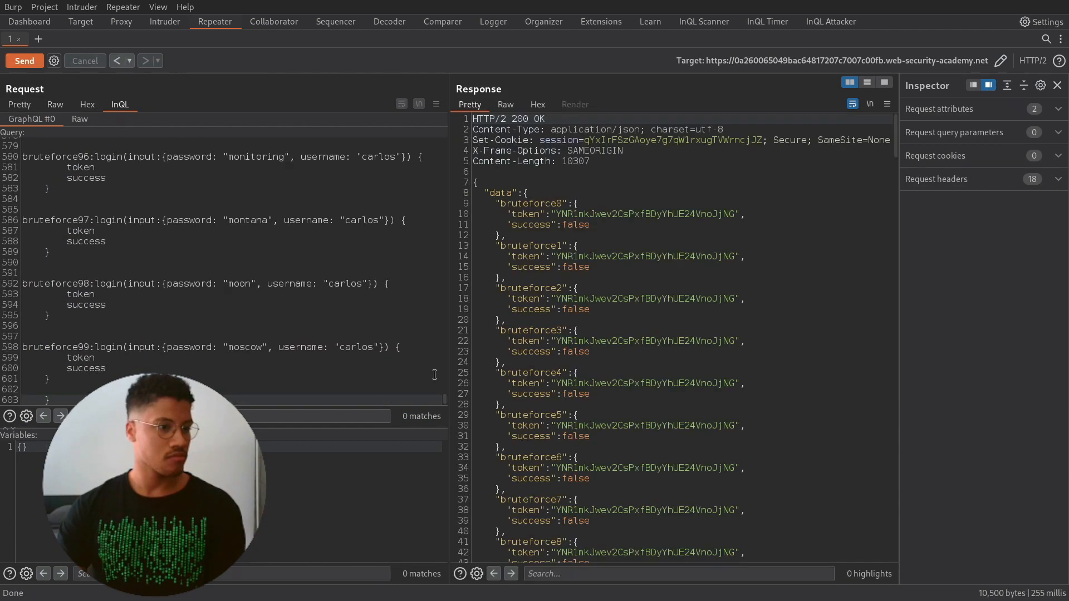
scroll(down, 3)
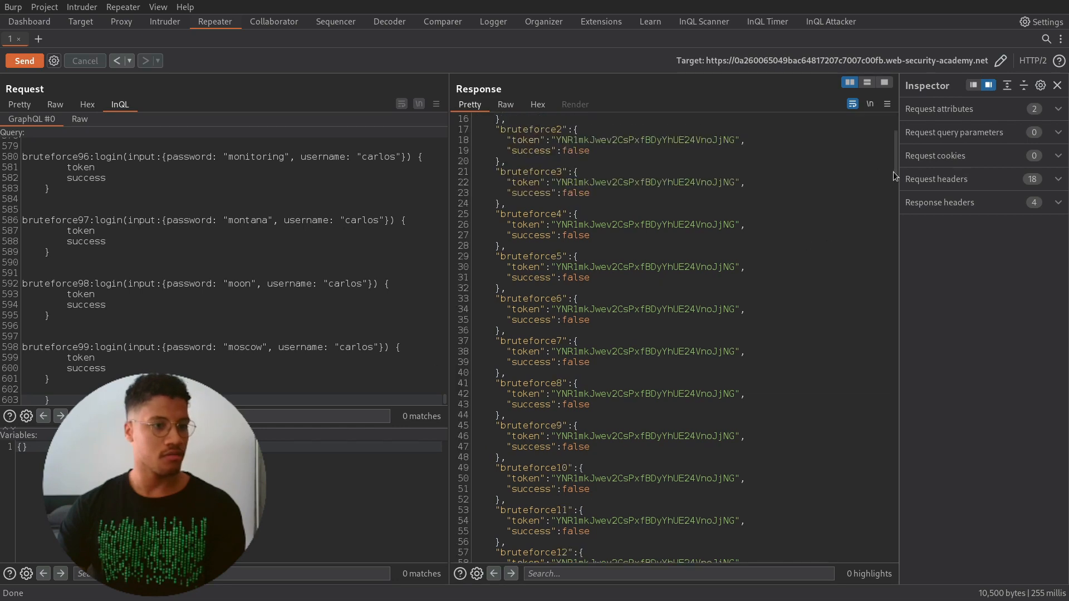
scroll(down, 3)
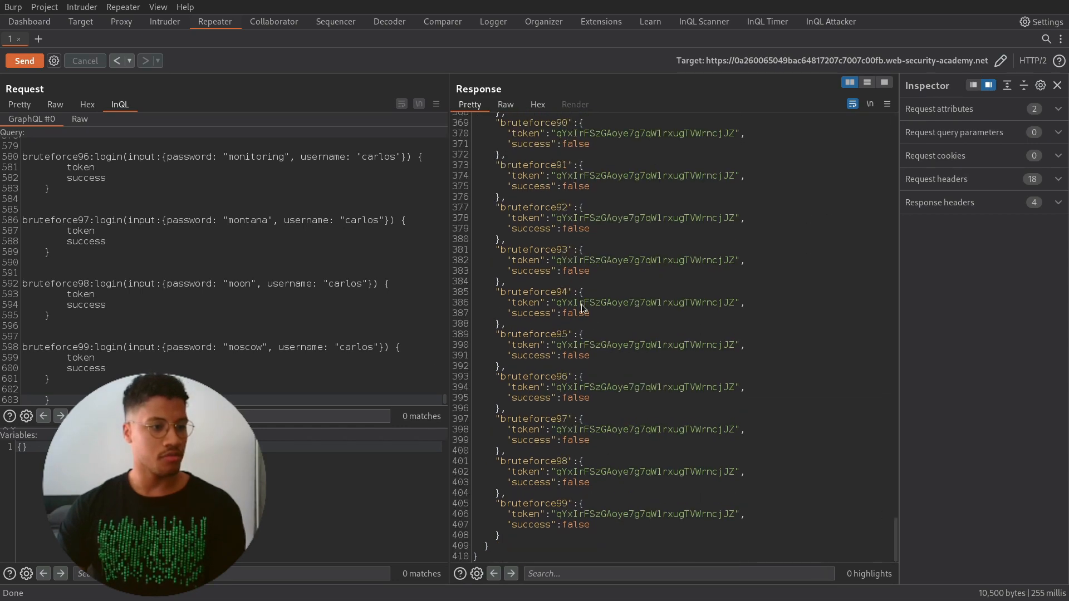
text(true)
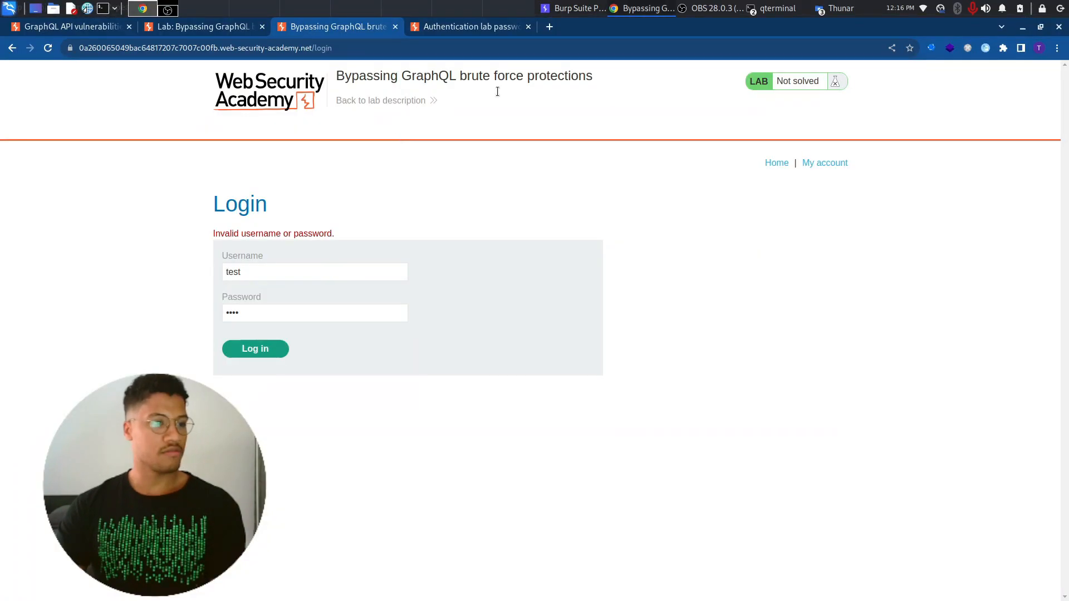
Log in to the lab as 'carlos' with the discovered password
click(314, 271)
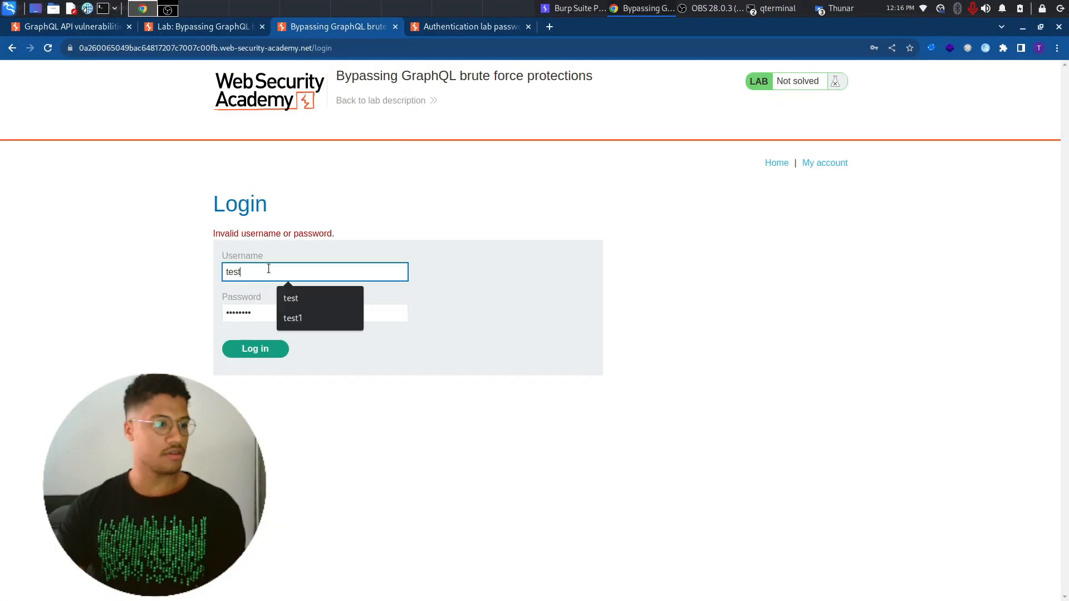
text(carlos)
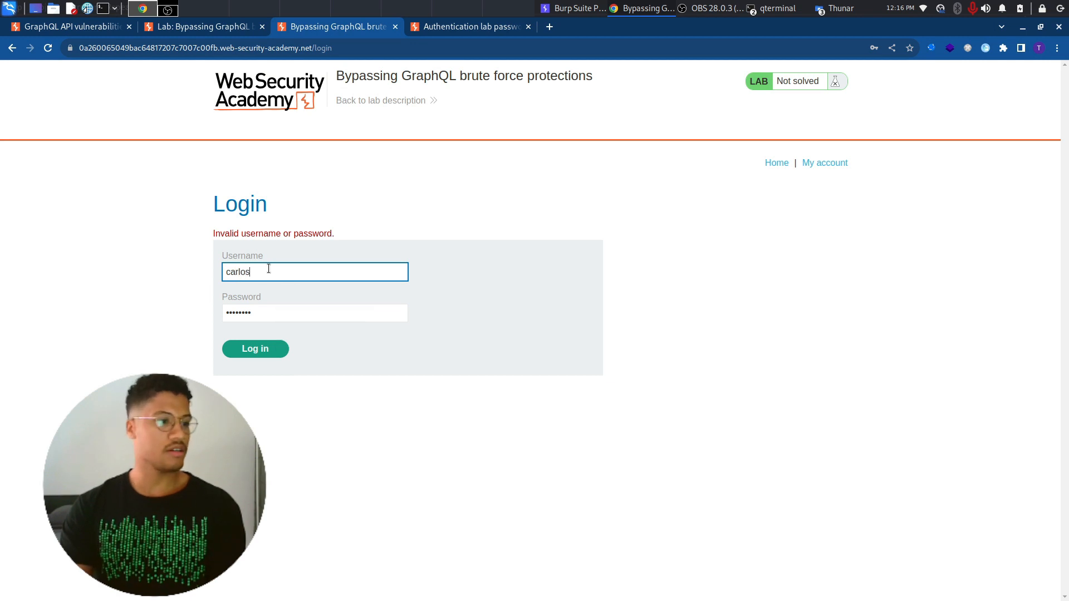
click(255, 348)
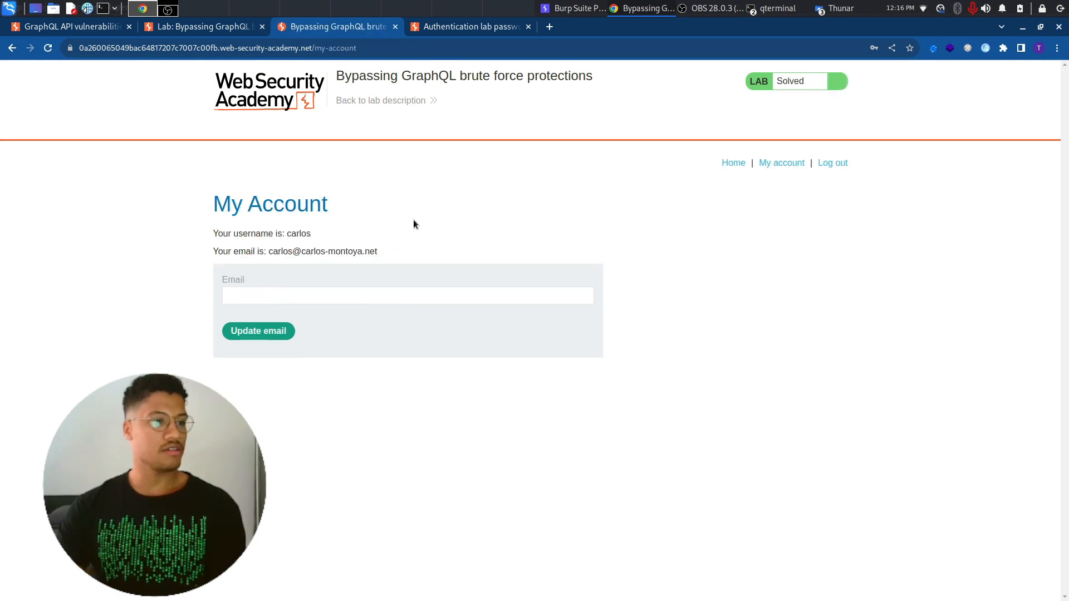